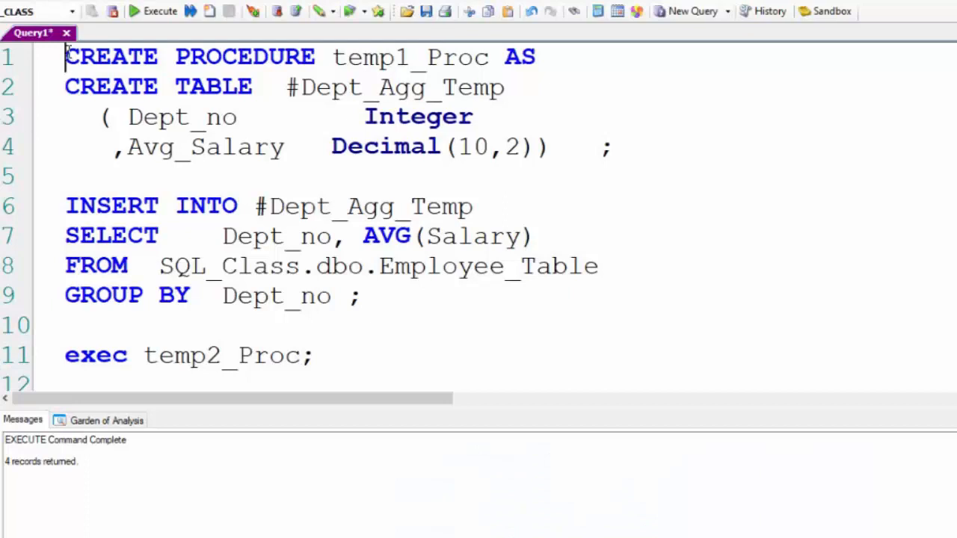
Highlight temp1_Proc's call to temp2_Proc and its INSERT INTO #Dept_Agg_Temp statement
{"action": "left_click_drag", "start_coordinate": [65, 57], "coordinate": [322, 57]}
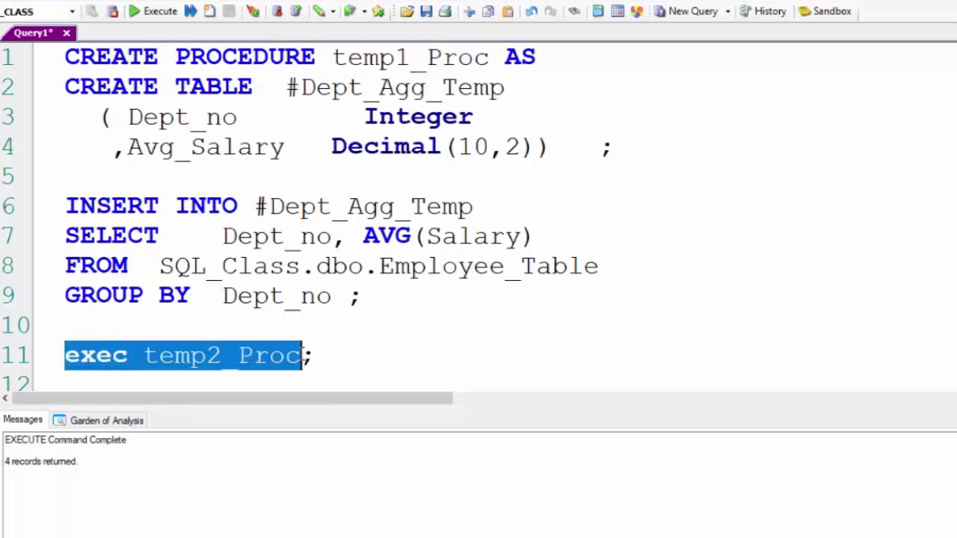
{"action": "left_click", "coordinate": [314, 356]}
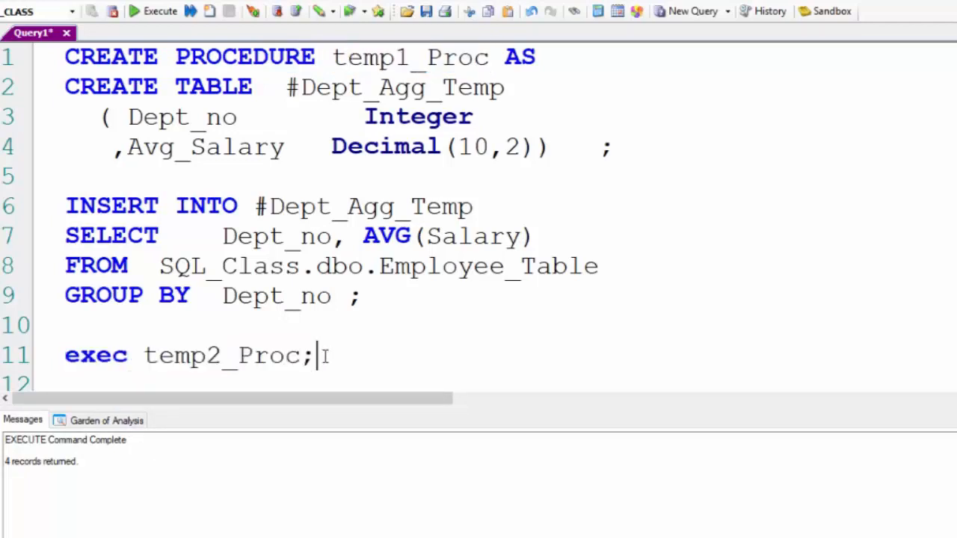
{"action": "double_click", "coordinate": [371, 57]}
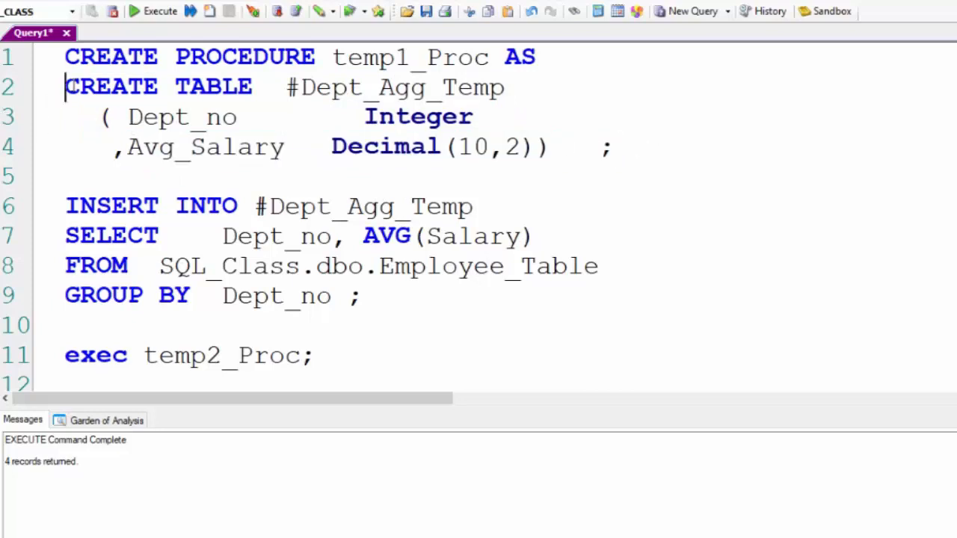
{"action": "left_click_drag", "start_coordinate": [65, 87], "coordinate": [609, 147]}
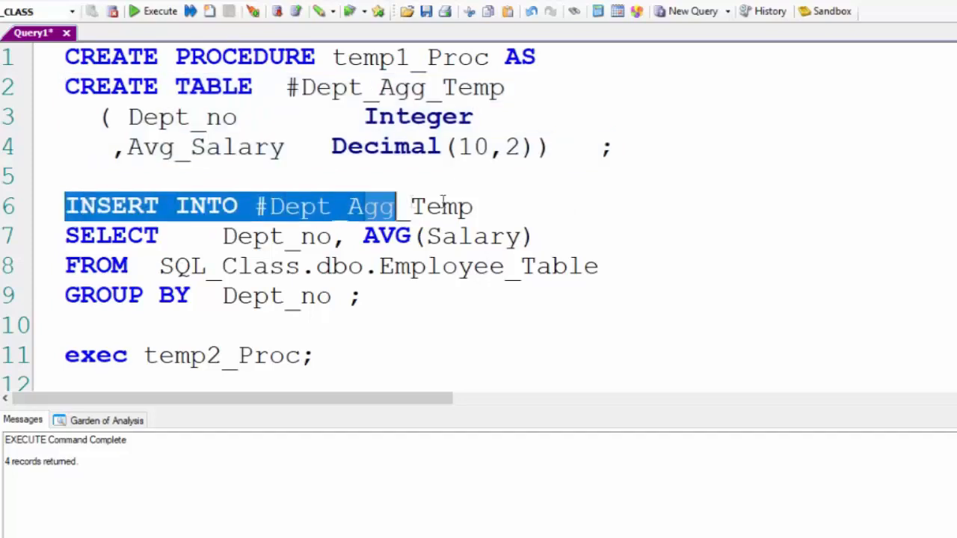
{"action": "left_click_drag", "start_coordinate": [397, 206], "coordinate": [473, 207]}
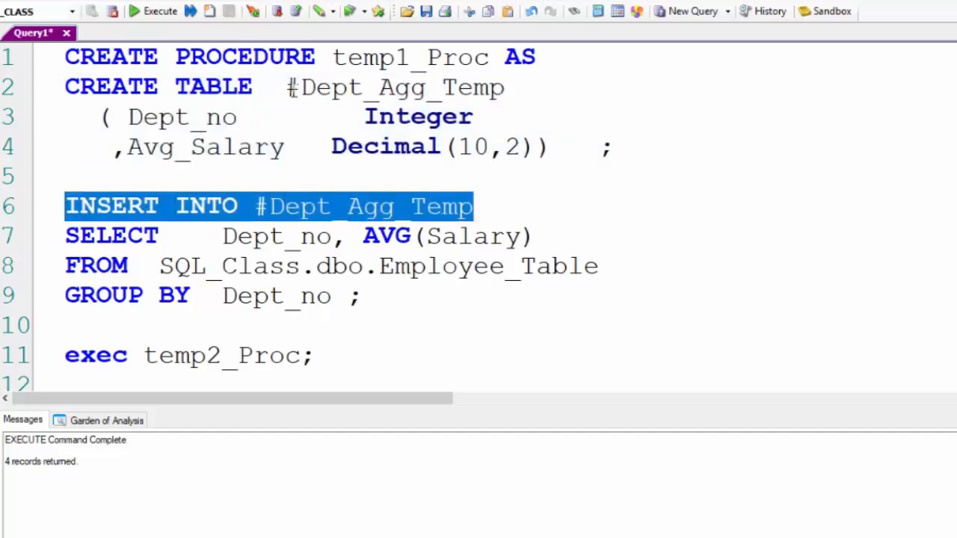
{"action": "double_click", "coordinate": [394, 87]}
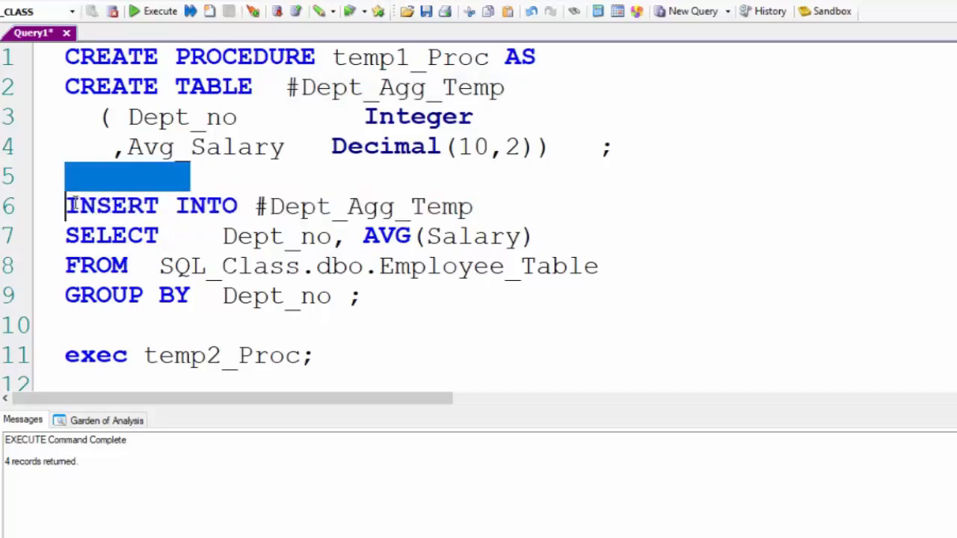
{"action": "left_click", "coordinate": [382, 305]}
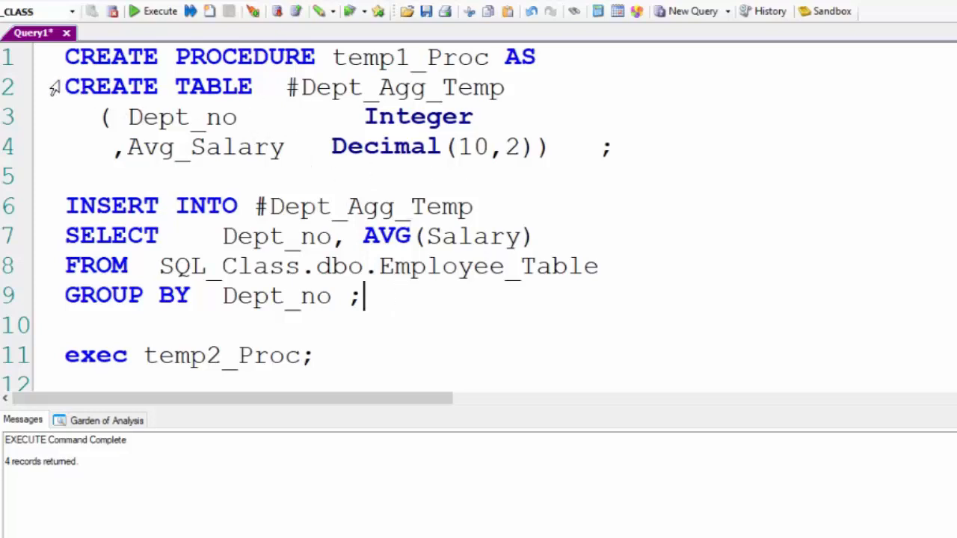
{"action": "left_click", "coordinate": [67, 326]}
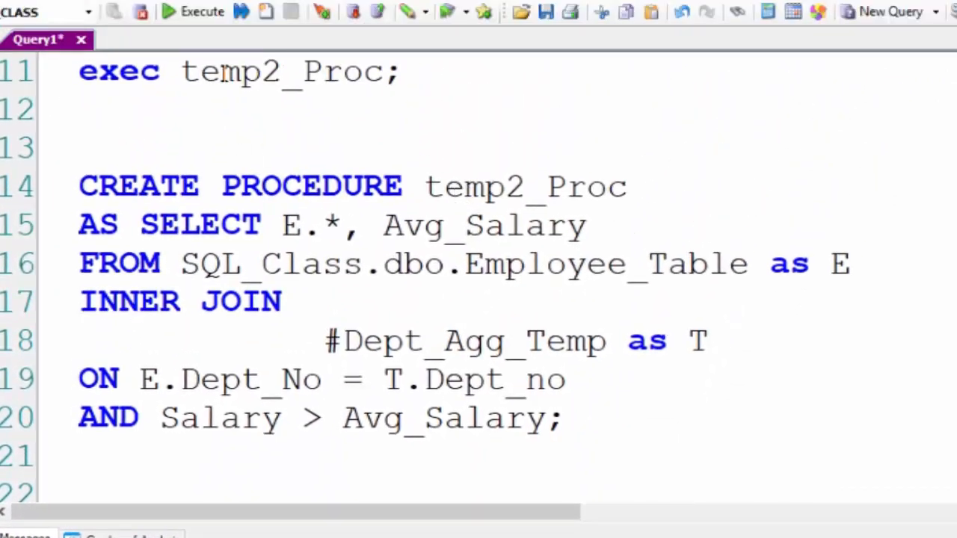
{"action": "mouse_move", "coordinate": [67, 198]}
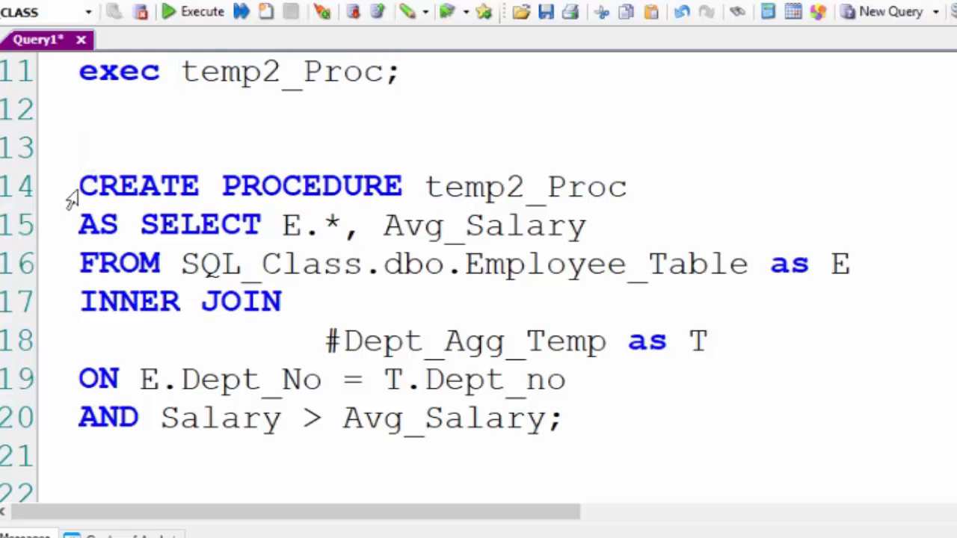
Walk through temp2_Proc: the Dept_No join, the Salary filter, and the #Dept_Agg_Temp table
{"action": "left_click", "coordinate": [81, 147]}
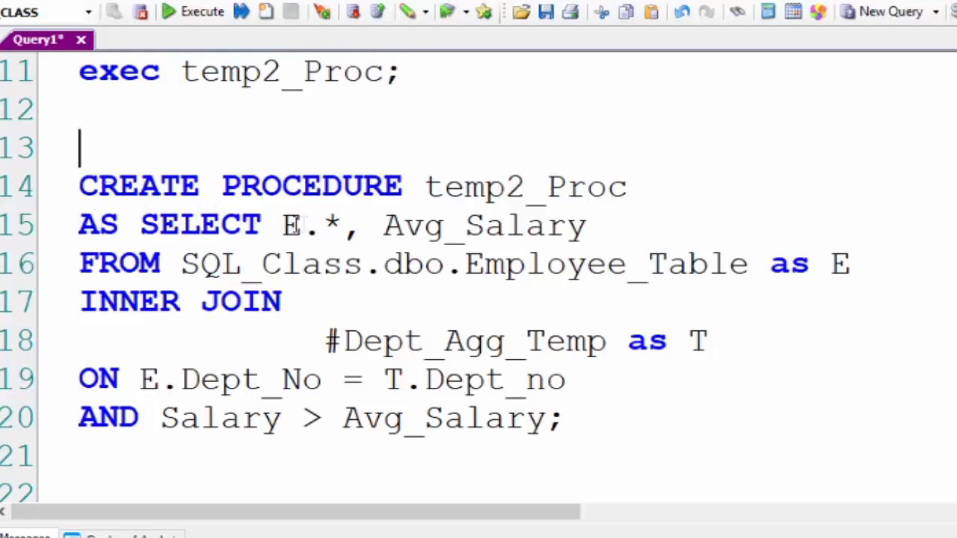
{"action": "double_click", "coordinate": [477, 263]}
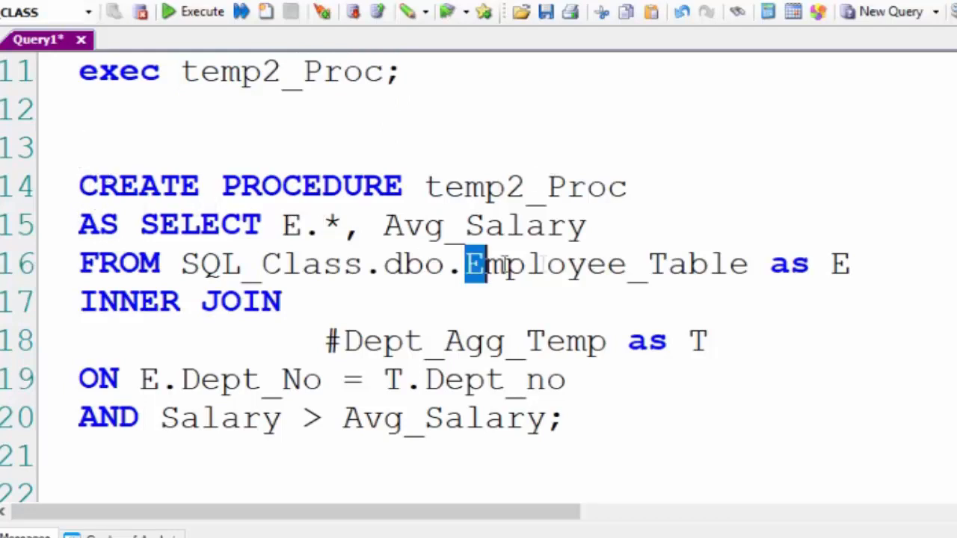
{"action": "left_click_drag", "start_coordinate": [471, 264], "coordinate": [850, 264]}
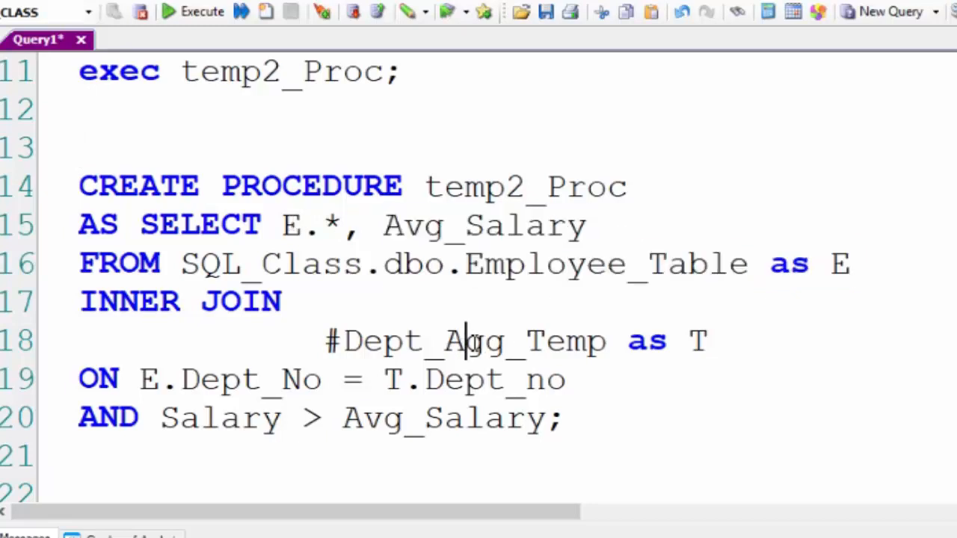
{"action": "mouse_move", "coordinate": [475, 330]}
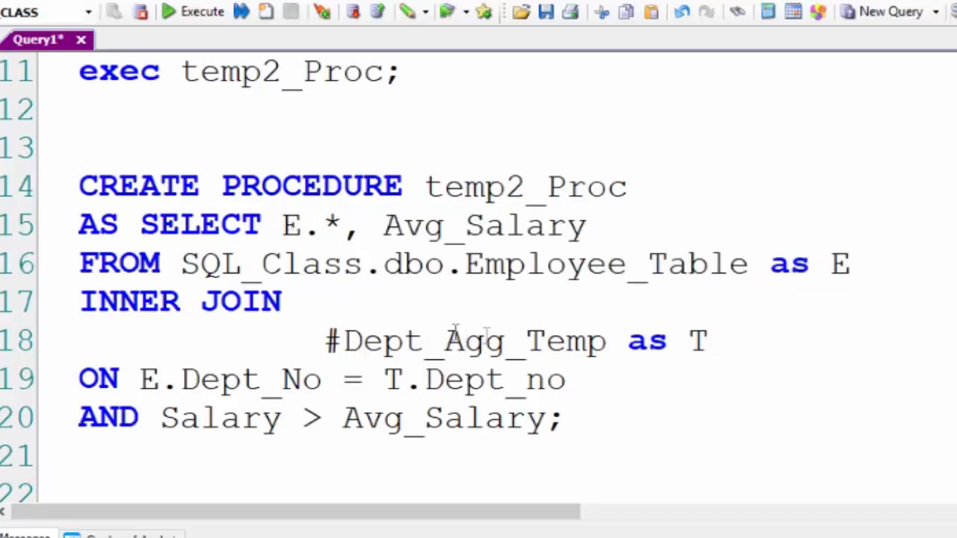
{"action": "left_click_drag", "start_coordinate": [139, 379], "coordinate": [467, 379]}
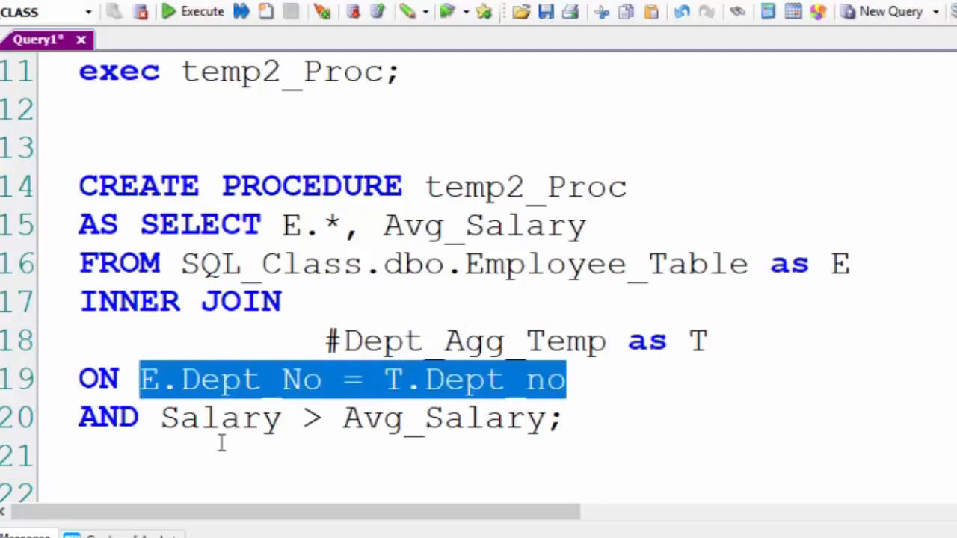
{"action": "double_click", "coordinate": [217, 417]}
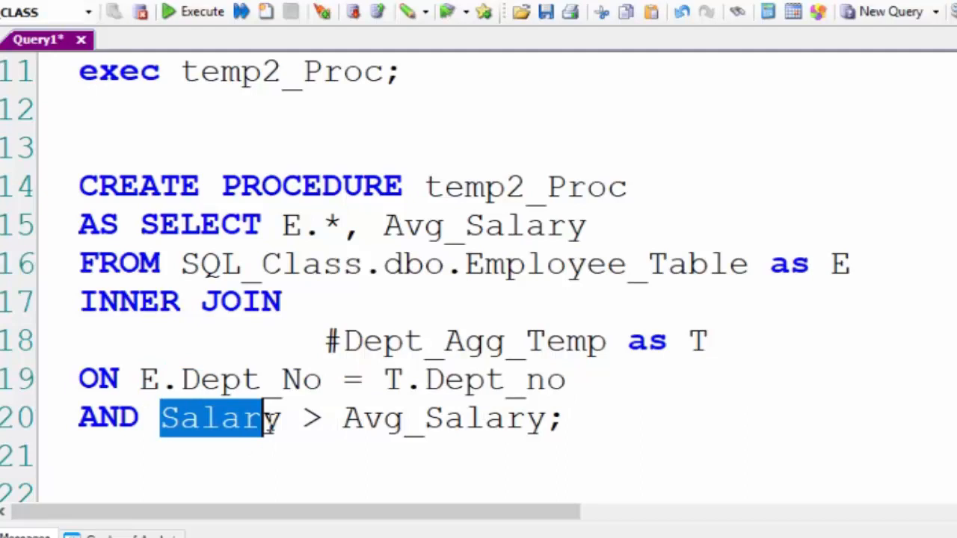
{"action": "left_click", "coordinate": [629, 450]}
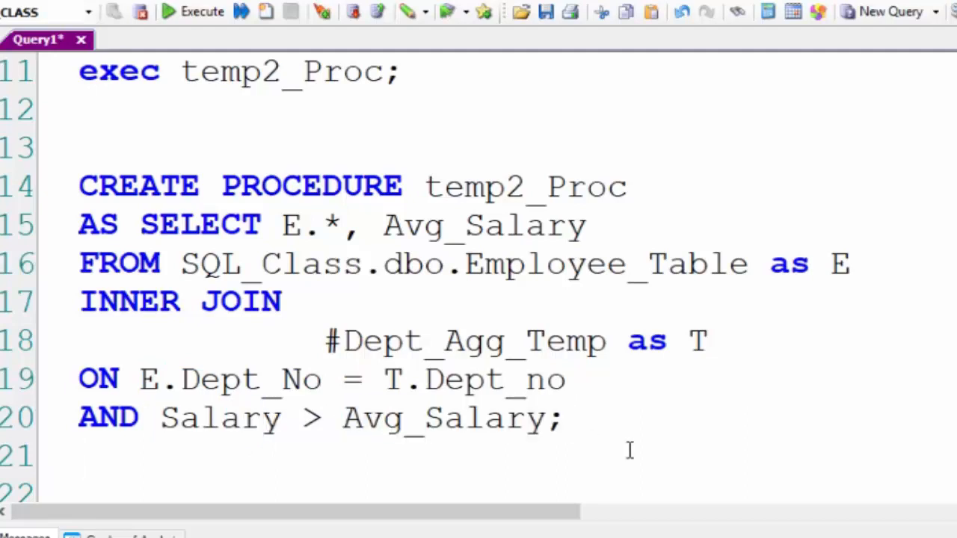
{"action": "double_click", "coordinate": [109, 185]}
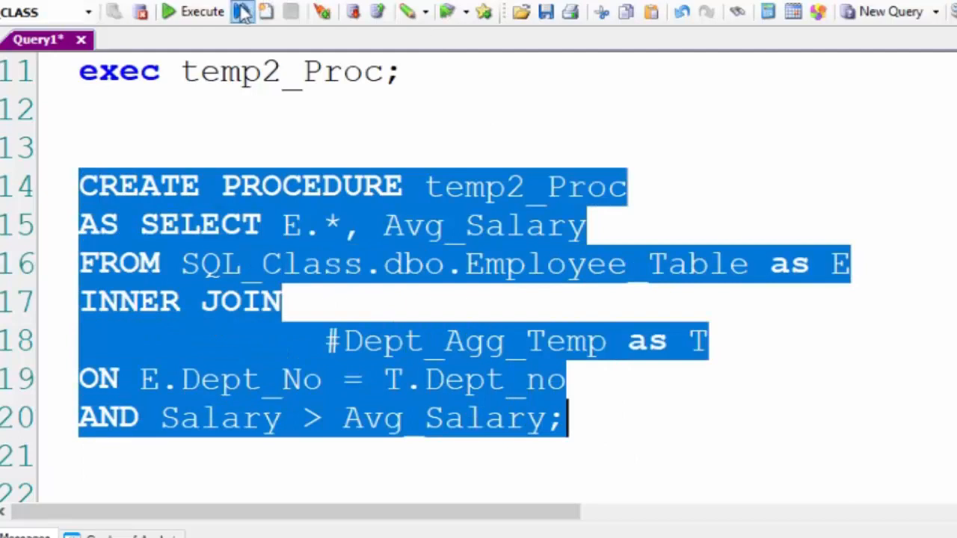
{"action": "mouse_move", "coordinate": [196, 22]}
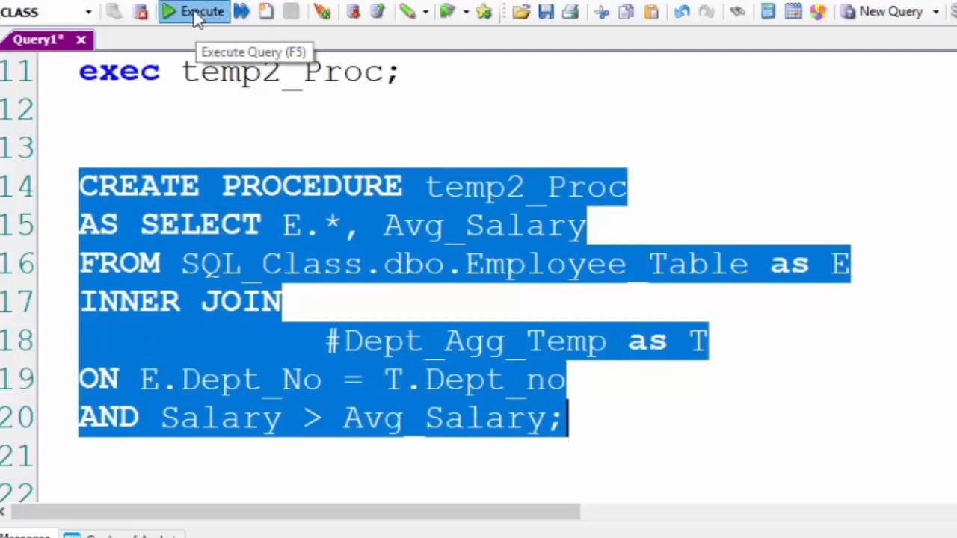
{"action": "mouse_move", "coordinate": [811, 304]}
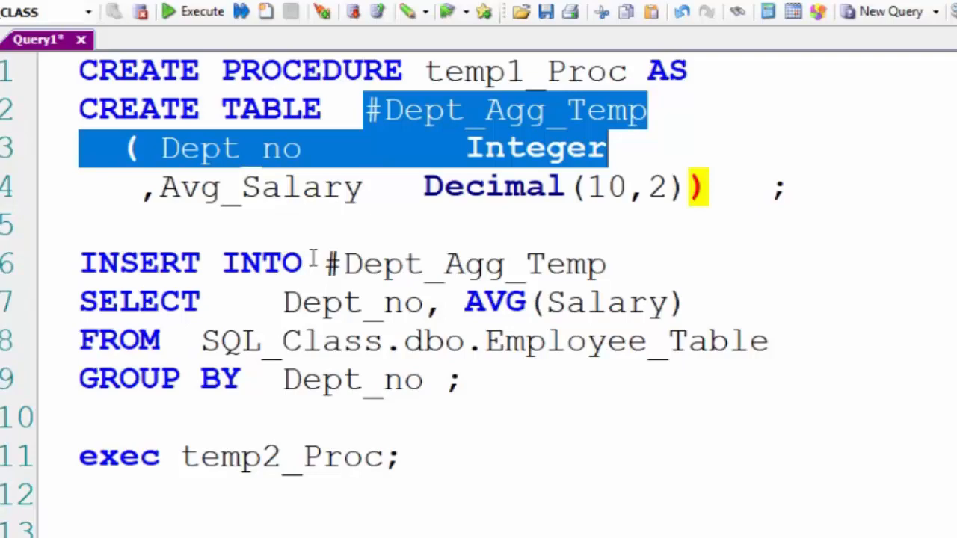
{"action": "double_click", "coordinate": [454, 263]}
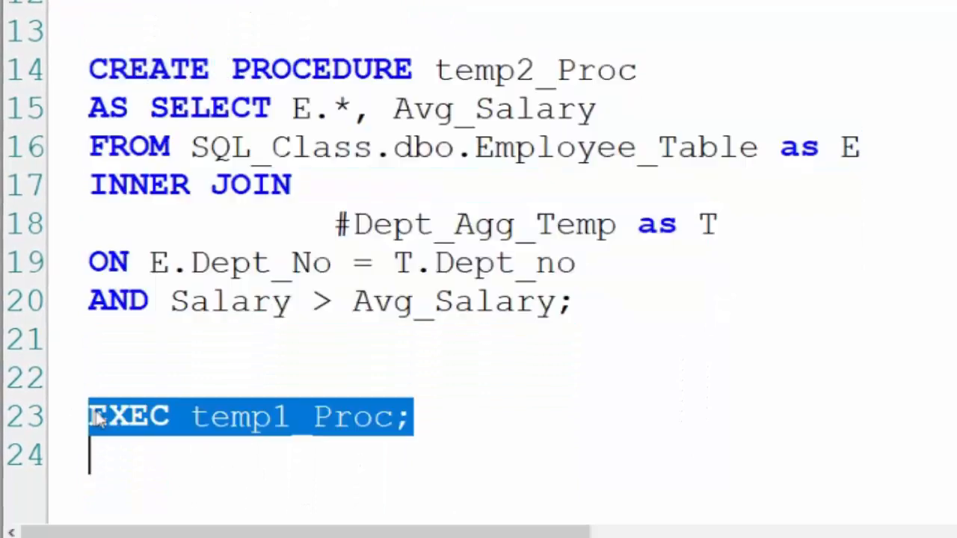
{"action": "mouse_move", "coordinate": [626, 191]}
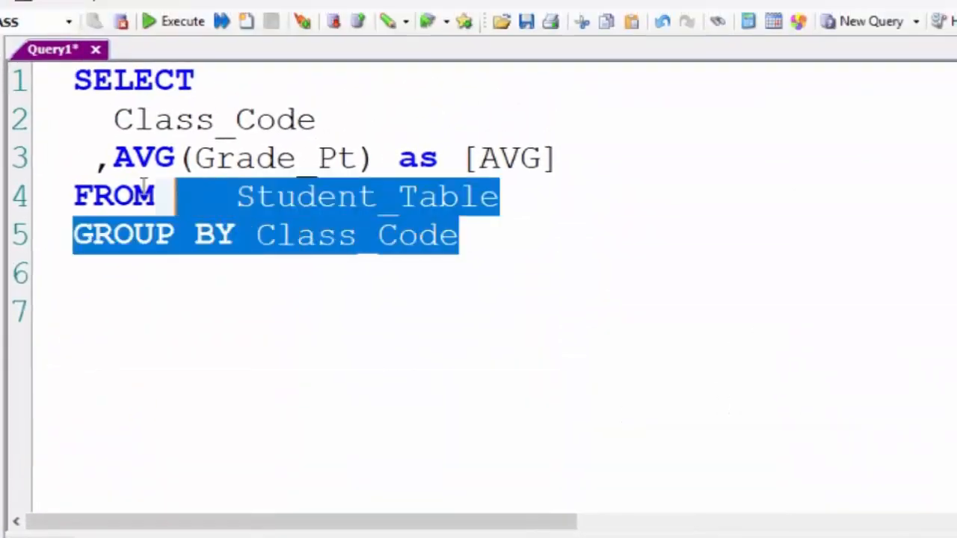
Run the AVG(Grade_Pt) GROUP BY Class_Code query to list FR, JR, SO and SR averages
{"action": "key", "text": "ctrl+a"}
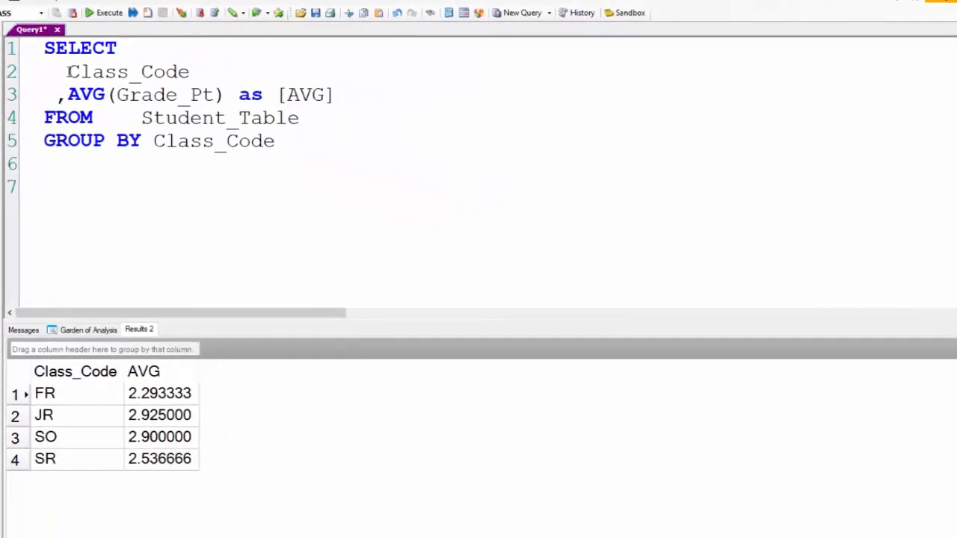
{"action": "double_click", "coordinate": [127, 71]}
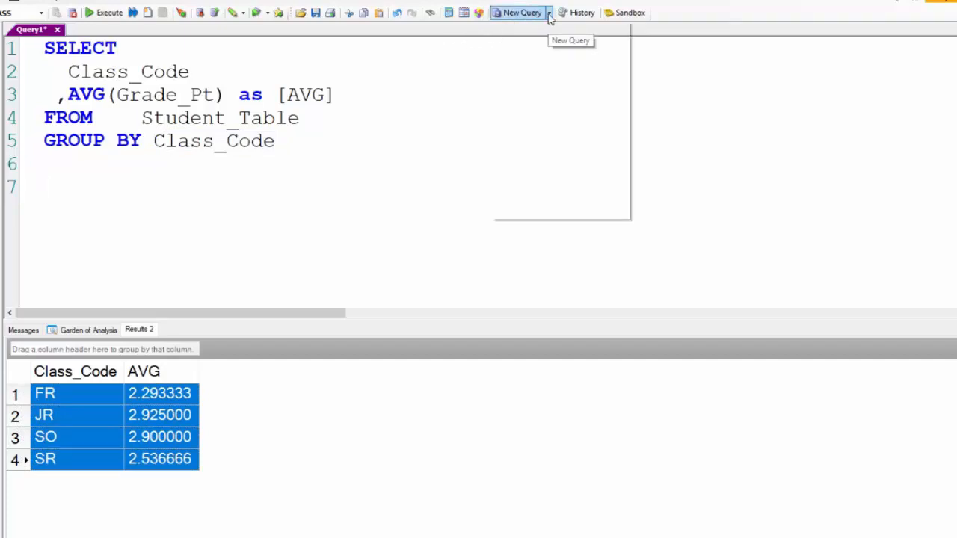
{"action": "mouse_move", "coordinate": [555, 173]}
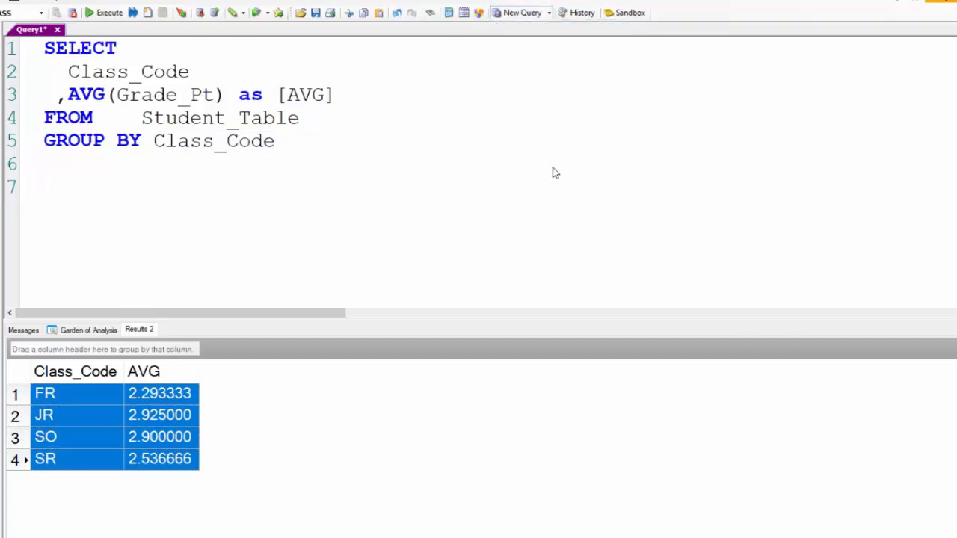
Open a new query tab and switch it to the SQL_Class database with USE SQL_Class
{"action": "left_click", "coordinate": [522, 13]}
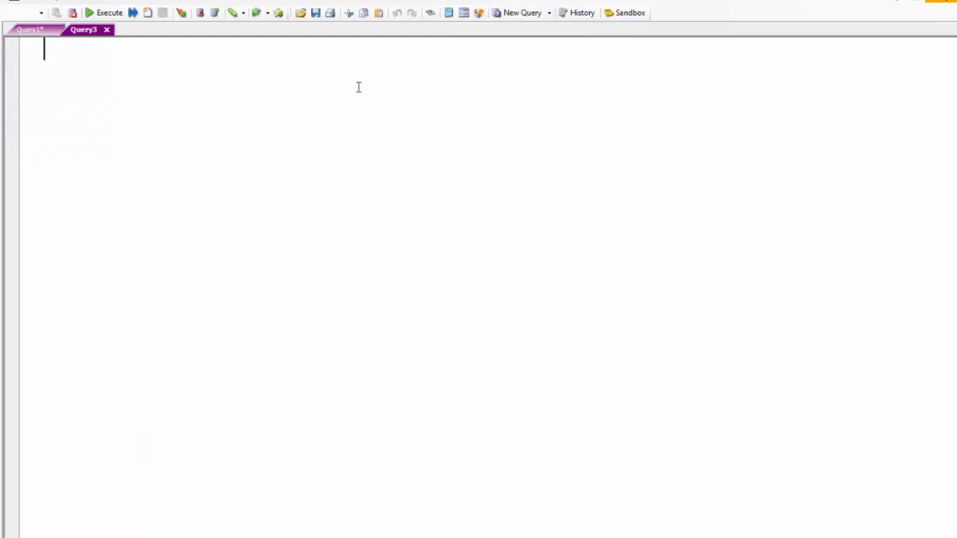
{"action": "type", "text": "USE SQL"}
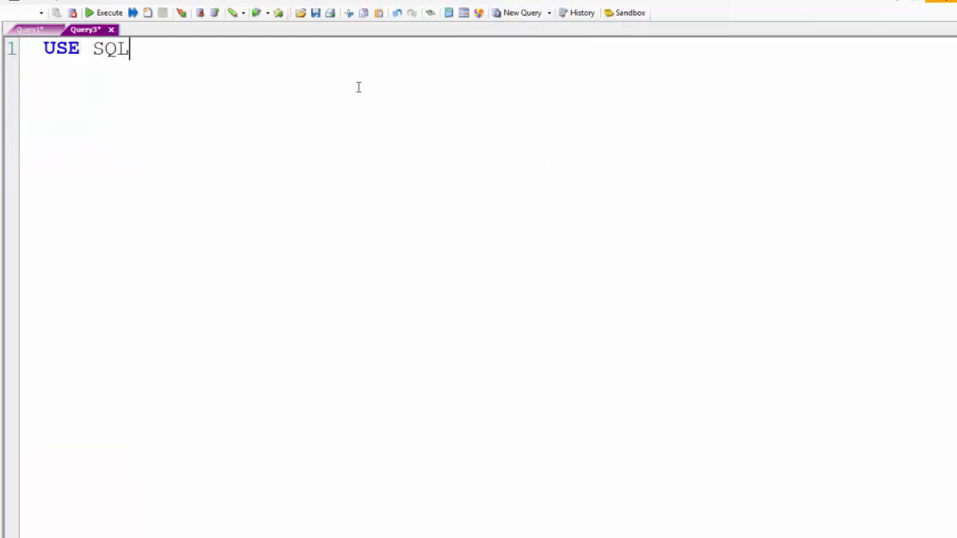
{"action": "type", "text": "_Class"}
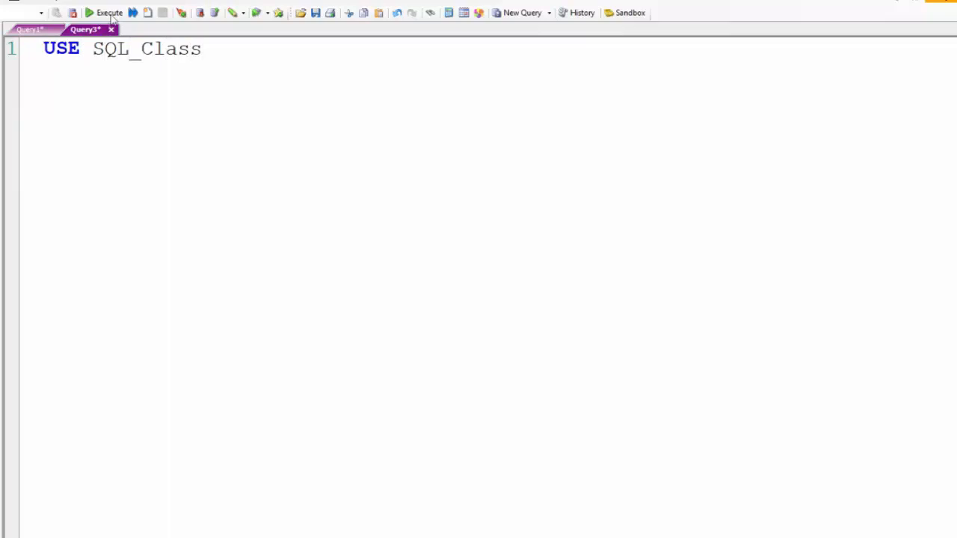
{"action": "left_click", "coordinate": [98, 12]}
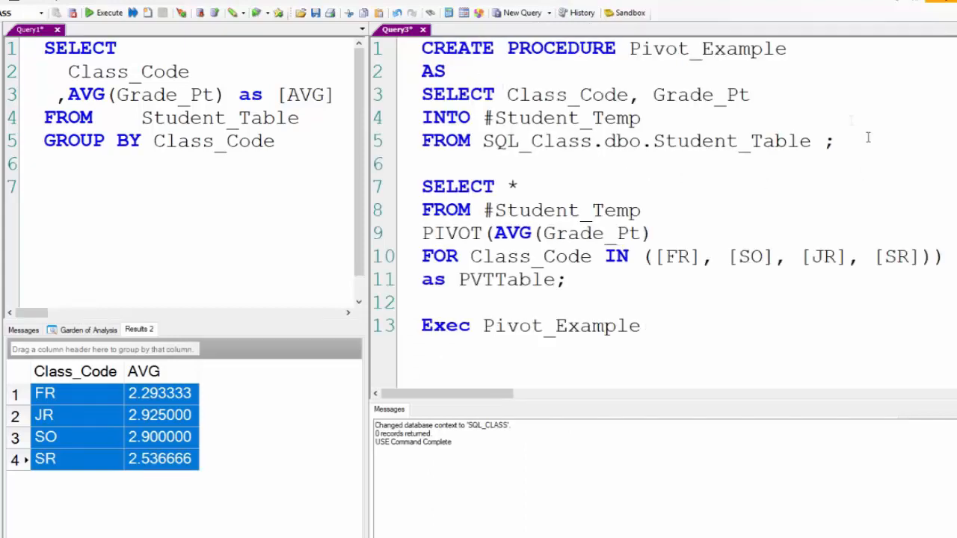
{"action": "left_click", "coordinate": [422, 47]}
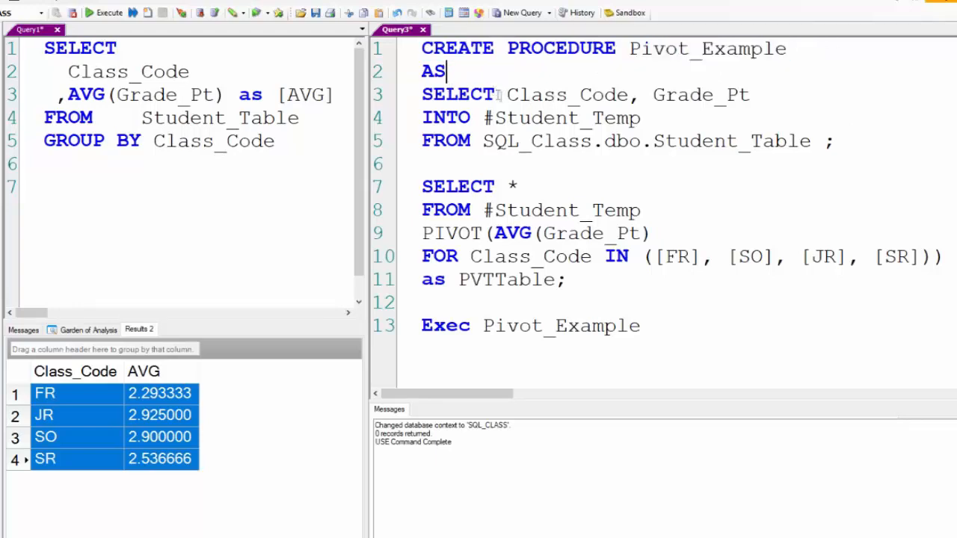
{"action": "left_click_drag", "start_coordinate": [507, 94], "coordinate": [751, 94]}
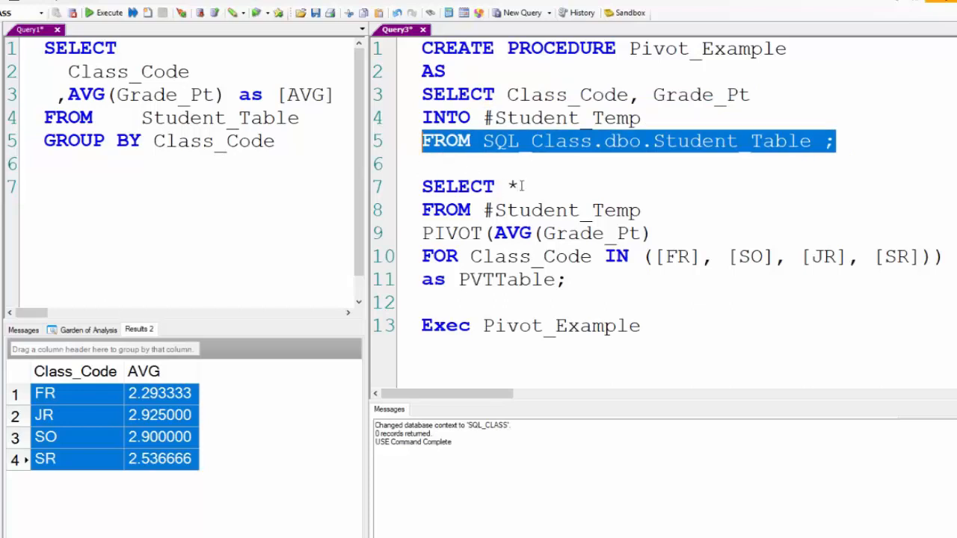
{"action": "left_click", "coordinate": [640, 210]}
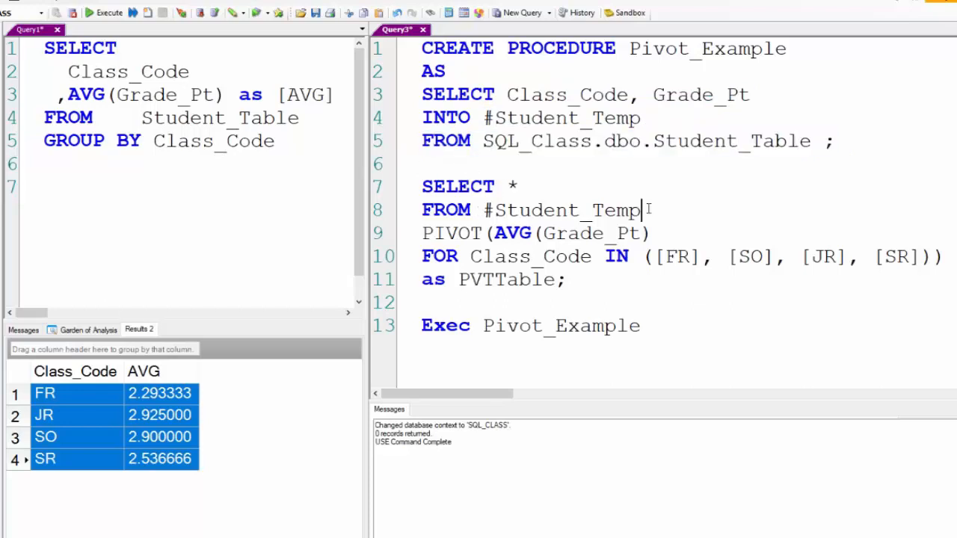
{"action": "double_click", "coordinate": [563, 210]}
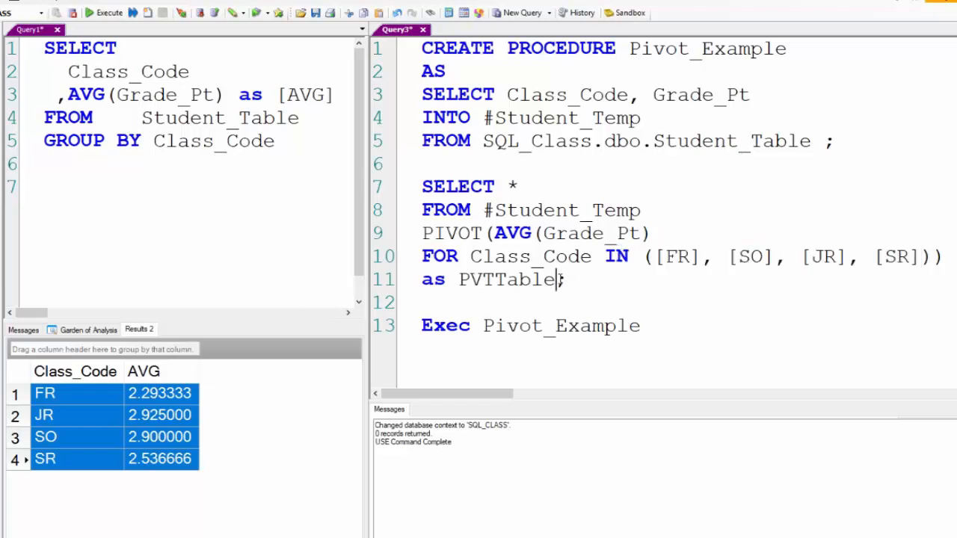
{"action": "double_click", "coordinate": [505, 280]}
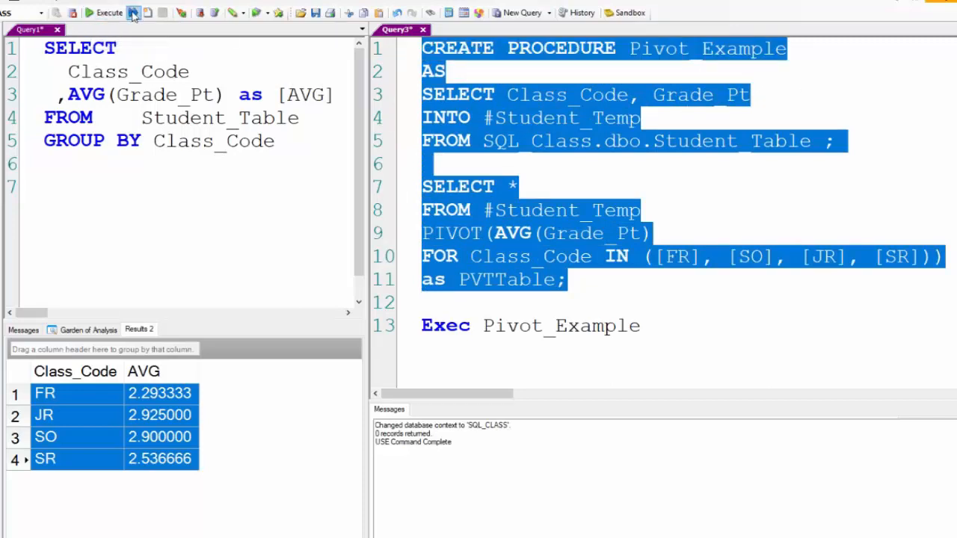
{"action": "mouse_move", "coordinate": [133, 14]}
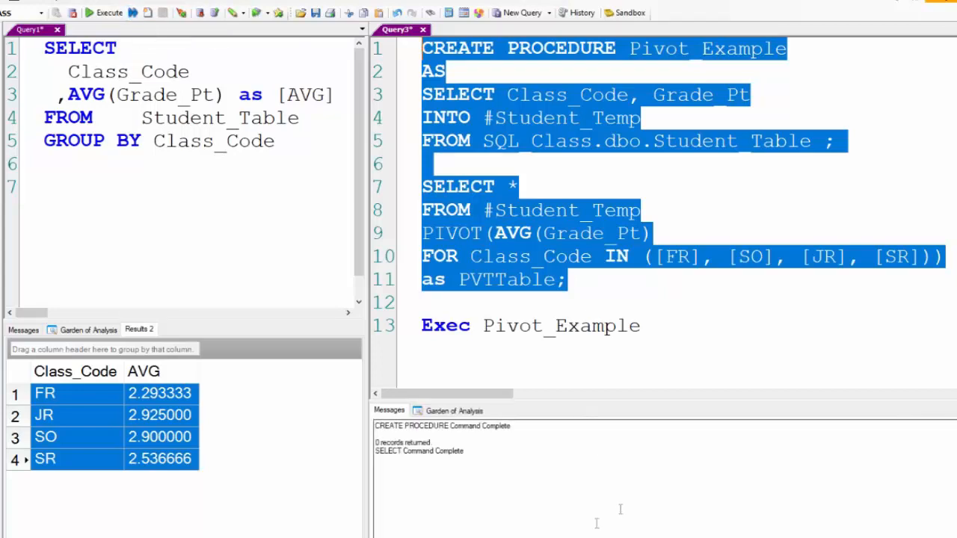
{"action": "mouse_move", "coordinate": [520, 336]}
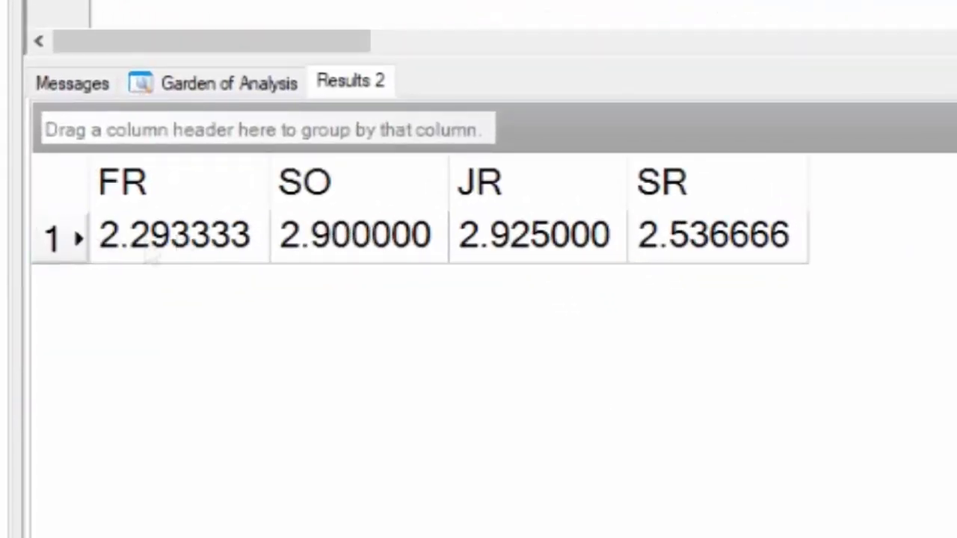
{"action": "mouse_move", "coordinate": [374, 247]}
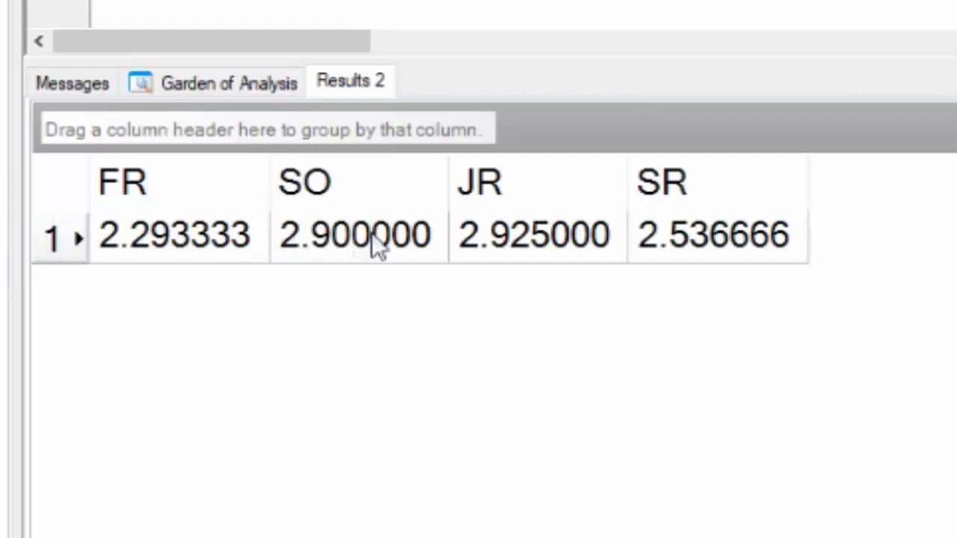